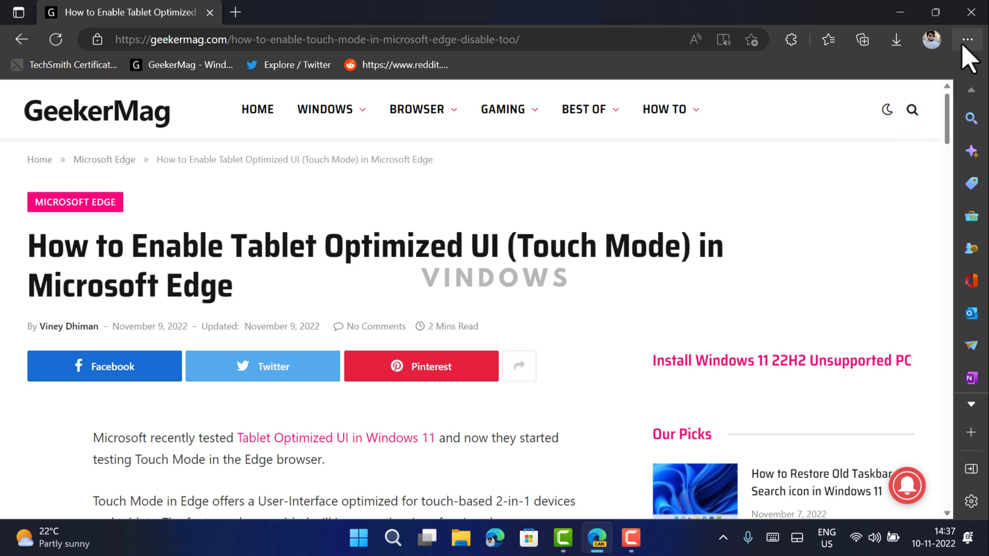
mouse_move(970, 39)
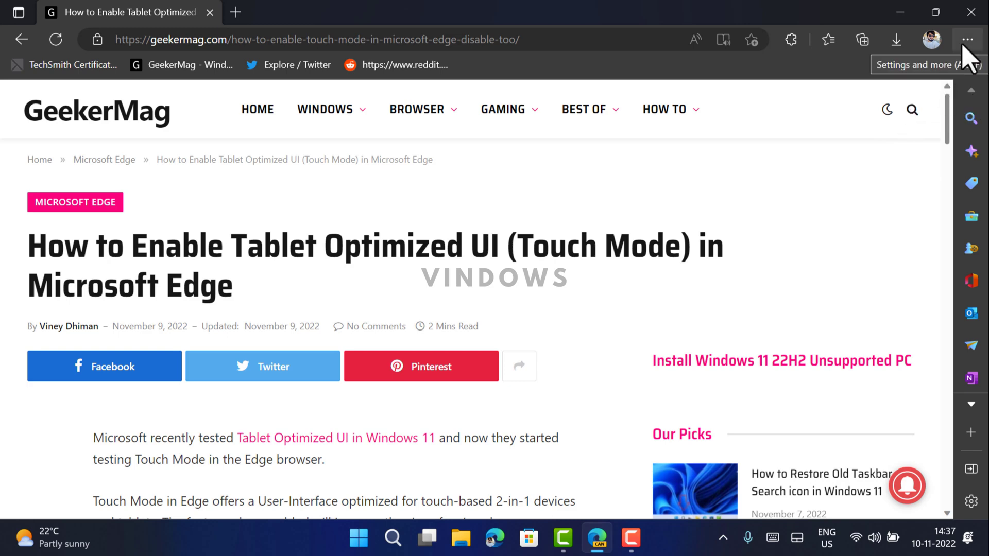
- Open Edge Settings from the Settings and more menu on the GeekerMag article page
left_click(971, 39)
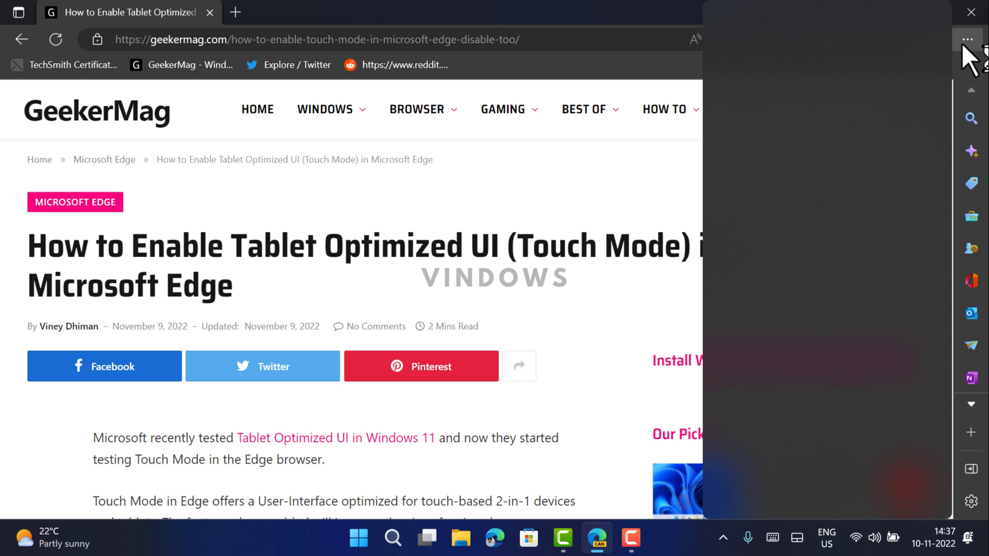
left_click(968, 40)
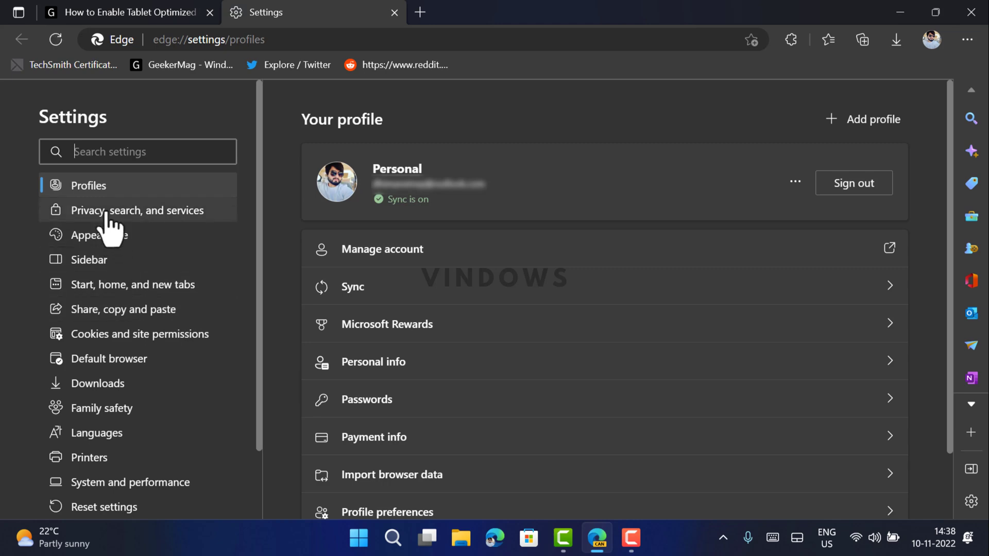
- Go to Appearance settings and scroll to the Touch mode option, still at Auto (default)
left_click(99, 234)
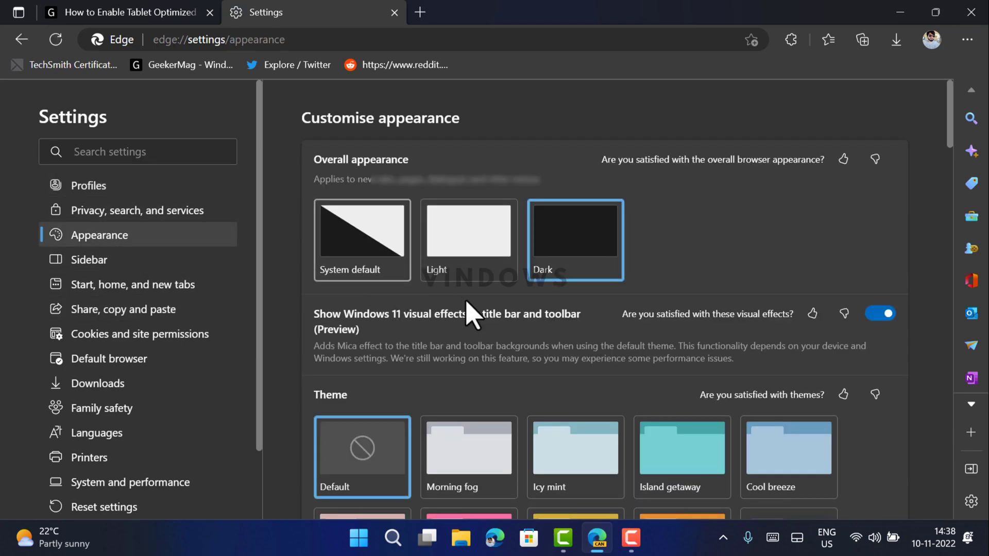
scroll("down", 3)
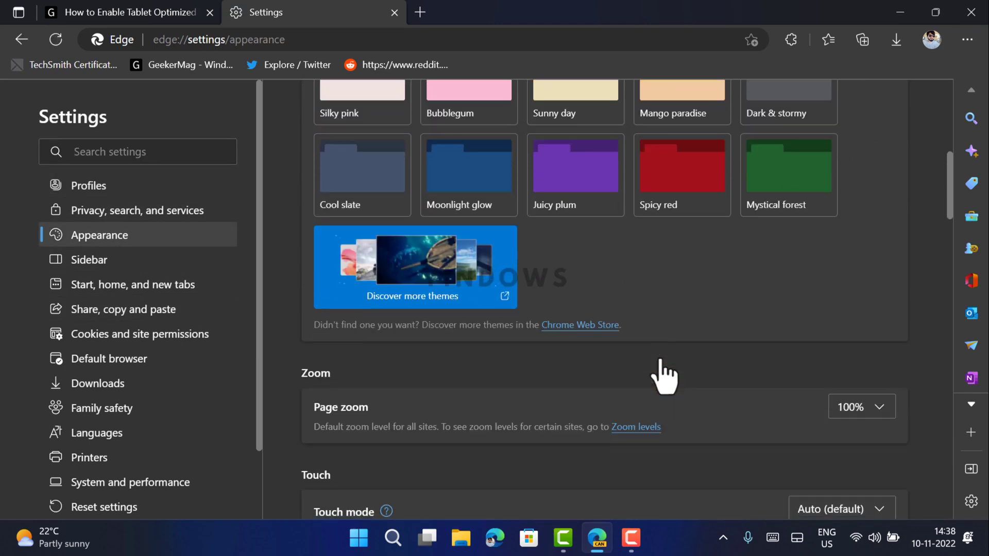
scroll("down", 3)
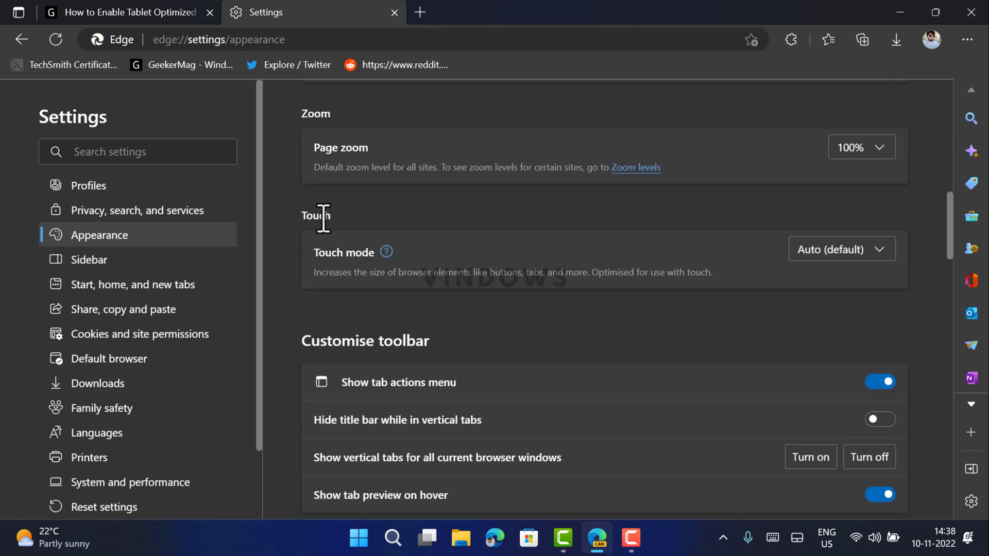
mouse_move(339, 252)
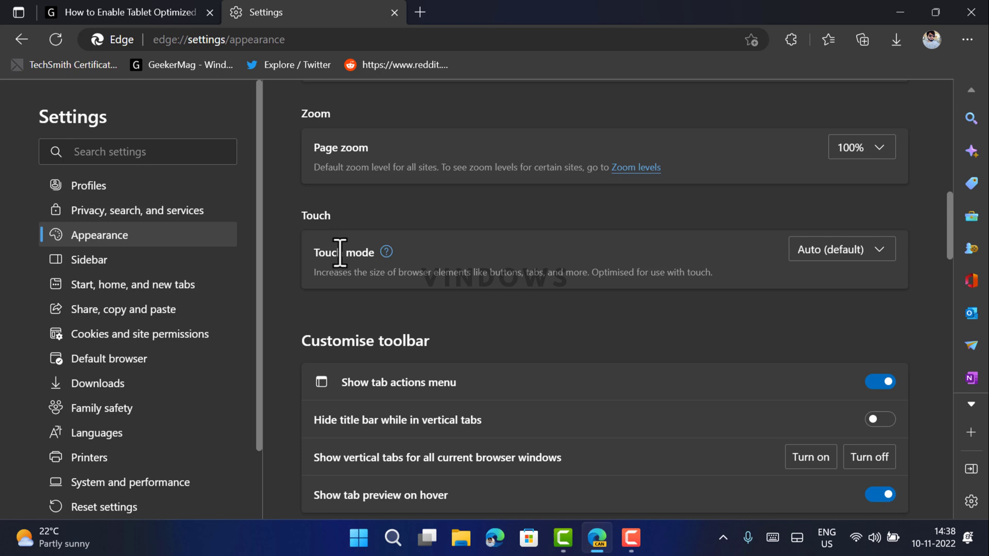
- Switch Touch mode to On to enlarge the interface, then set it to Off
left_click(841, 249)
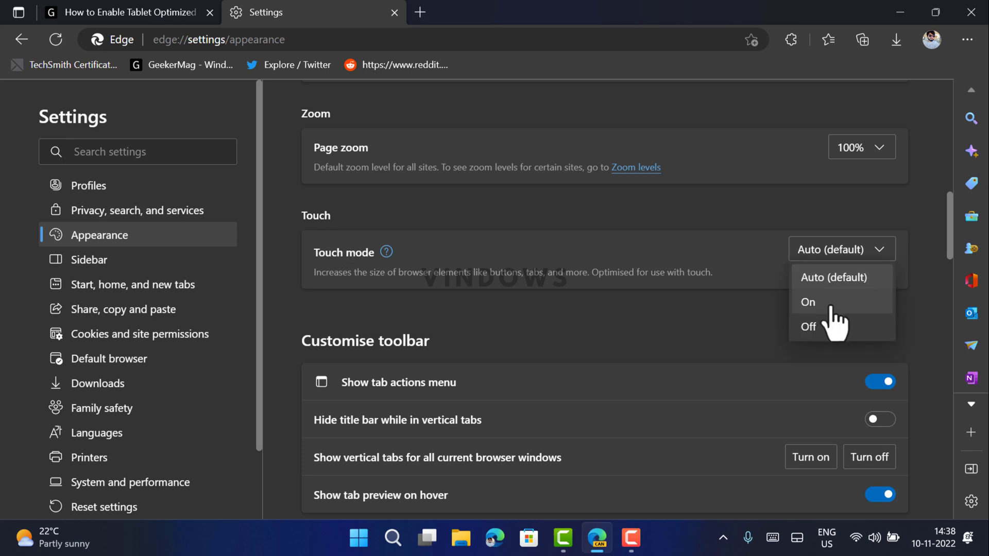
left_click(808, 302)
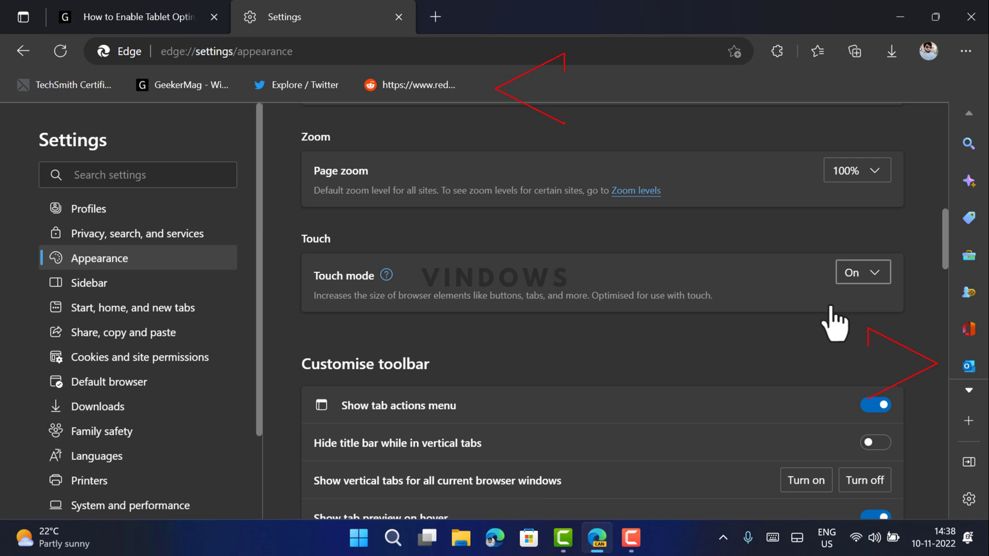
mouse_move(63, 84)
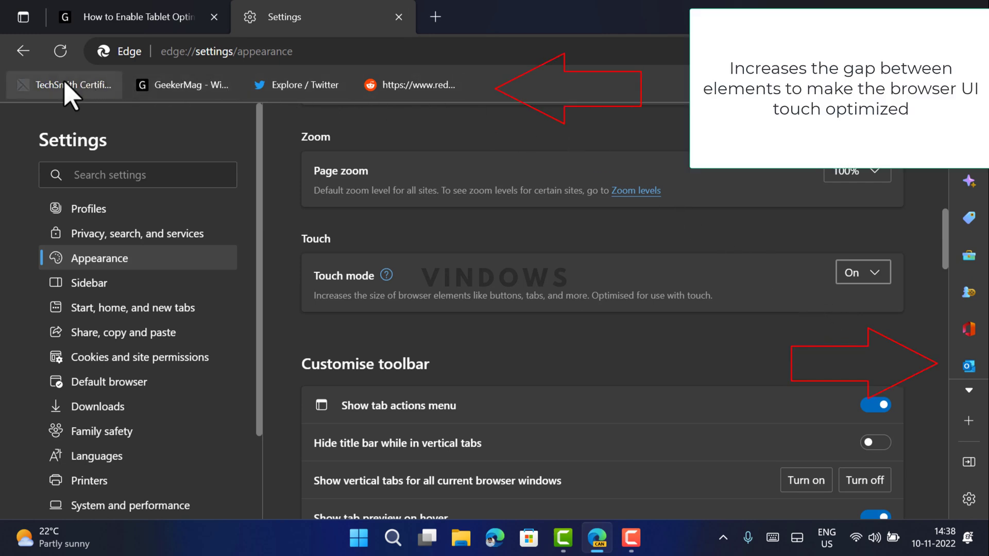
mouse_move(120, 104)
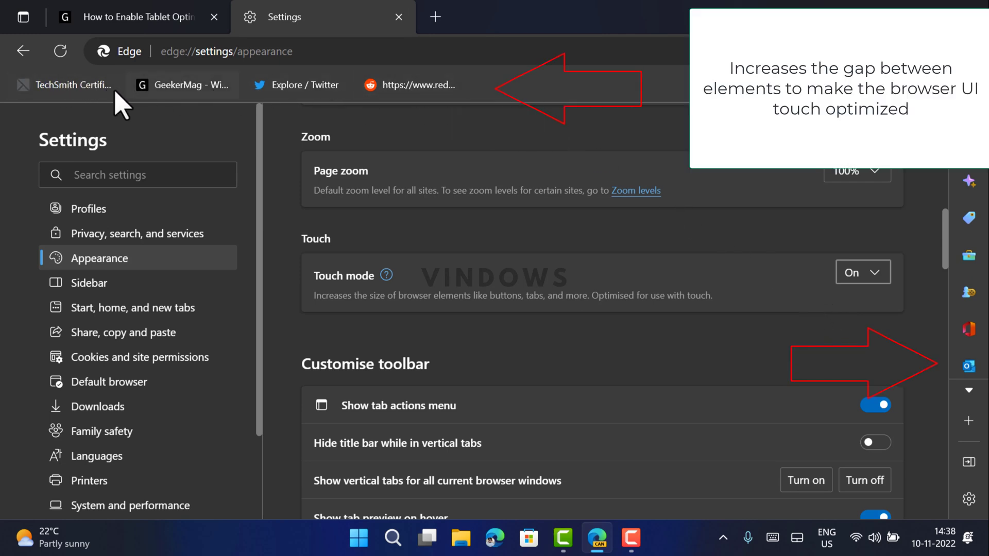
mouse_move(974, 211)
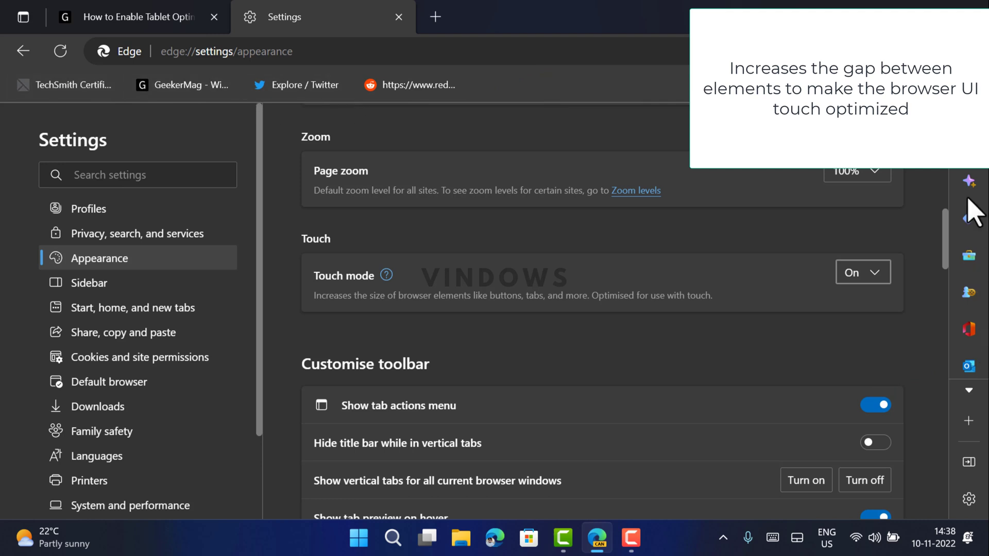
mouse_move(887, 294)
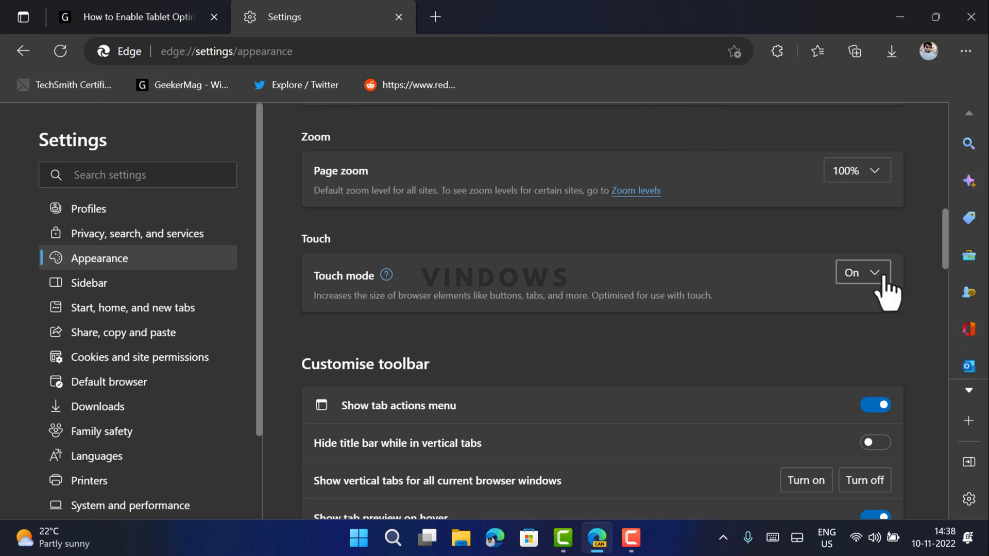
left_click(856, 272)
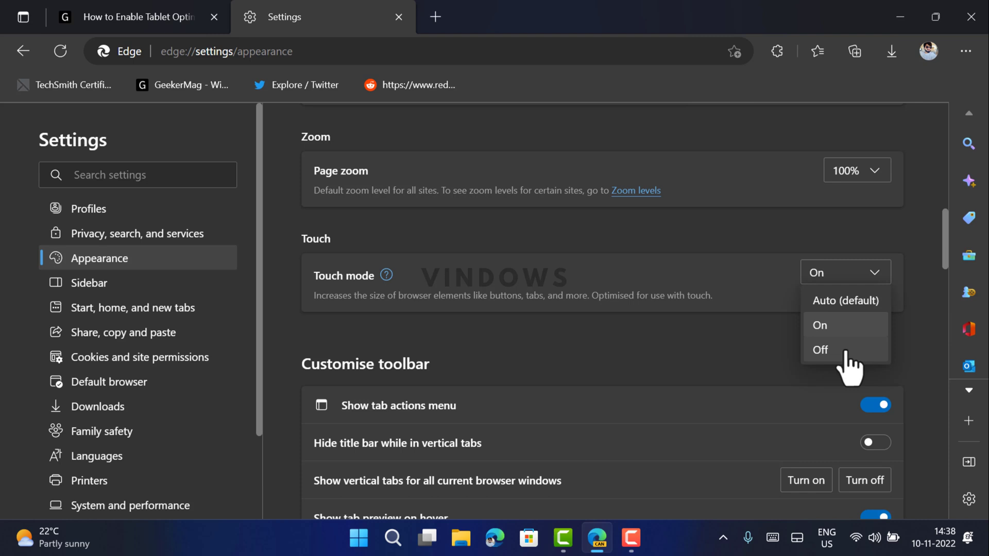
left_click(820, 349)
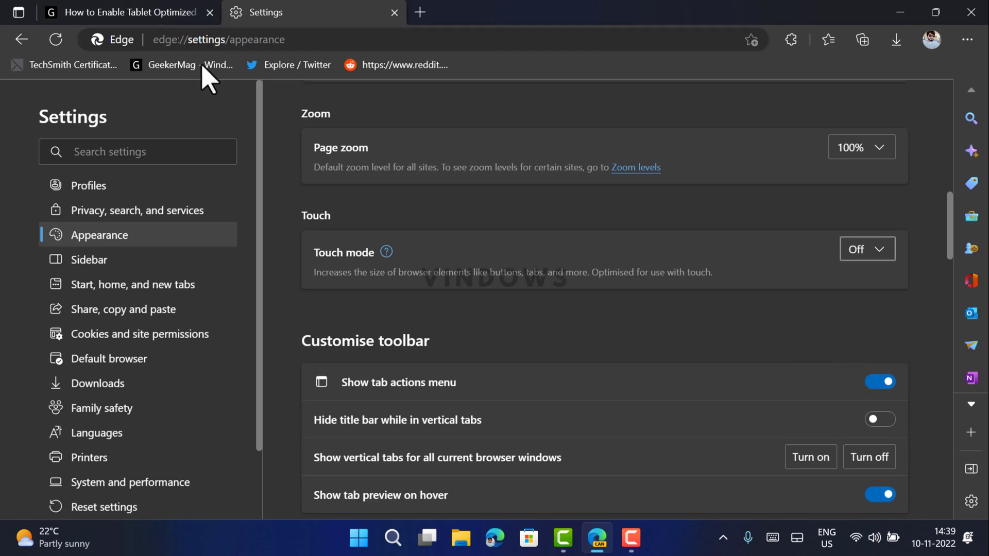
mouse_move(386, 253)
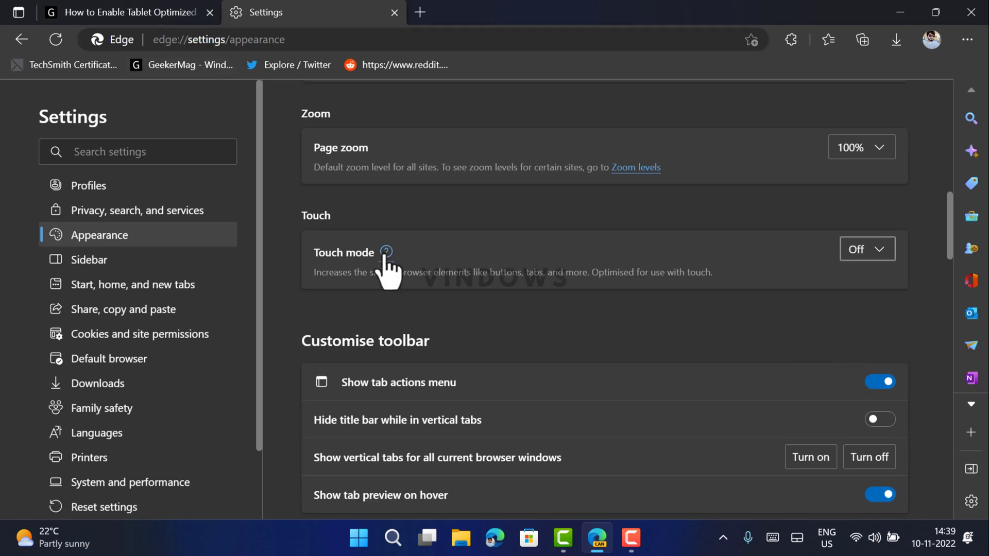
left_click(386, 252)
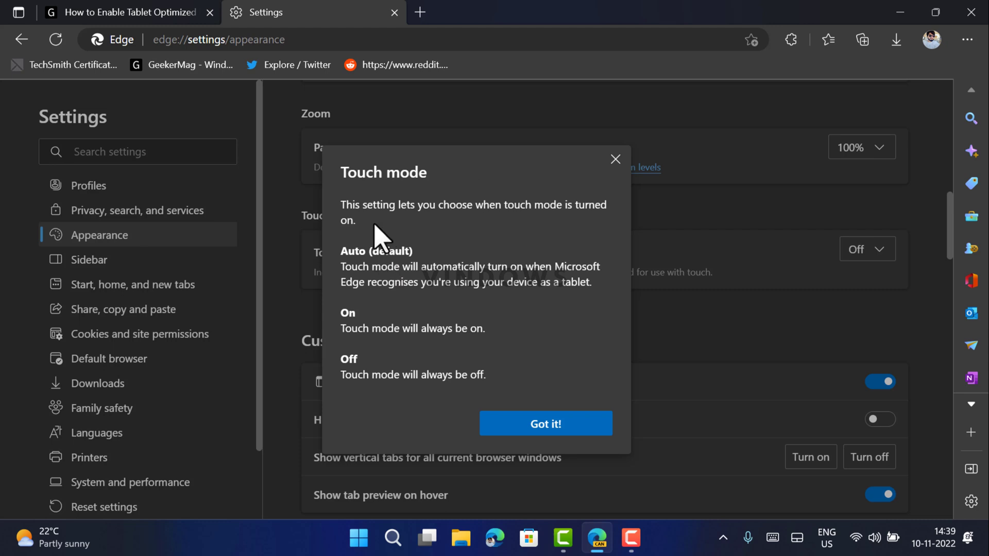
mouse_move(368, 287)
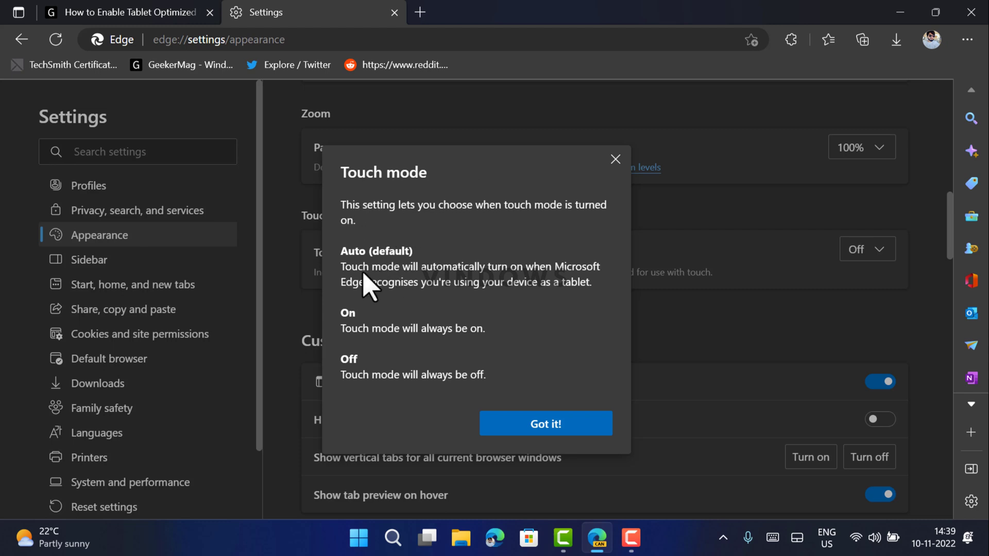
mouse_move(409, 282)
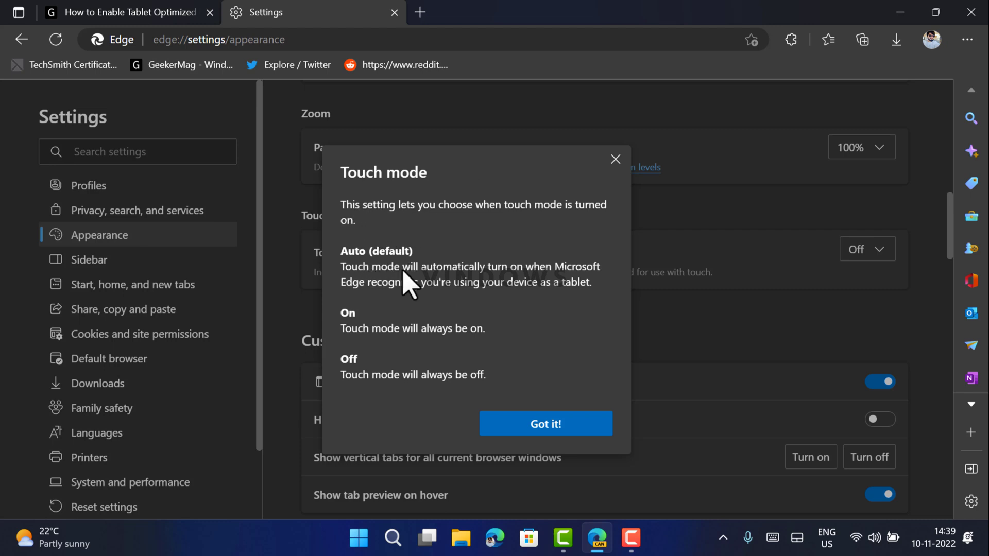
mouse_move(541, 300)
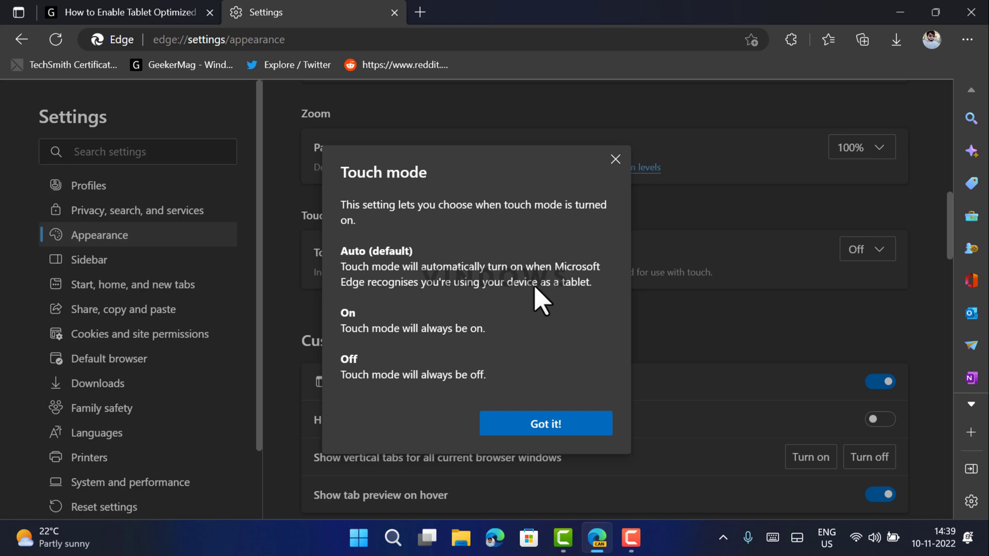
mouse_move(549, 309)
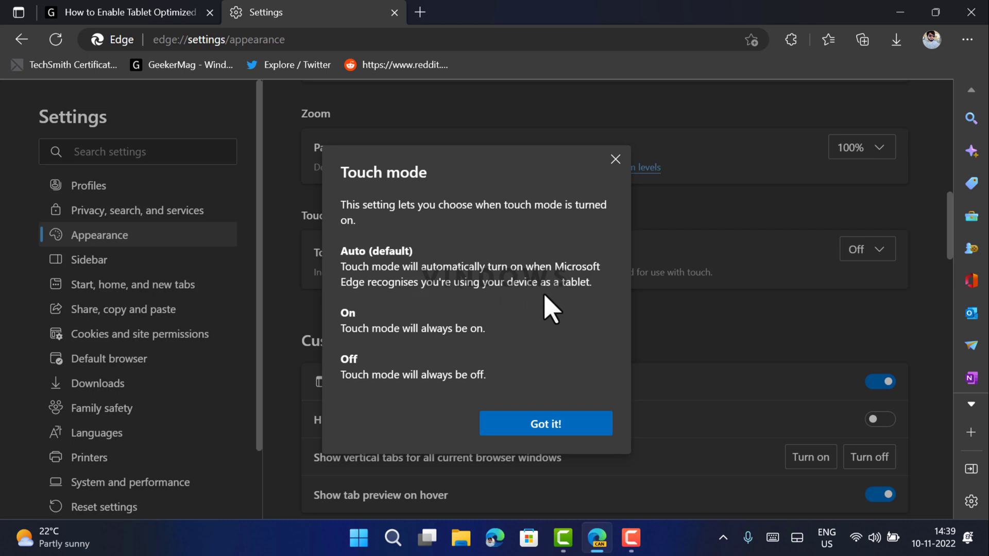
mouse_move(392, 344)
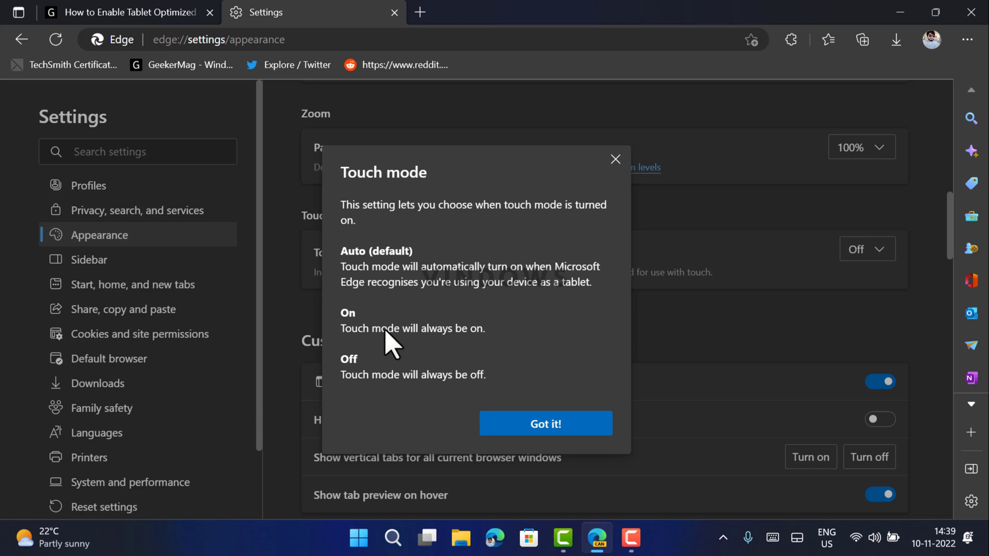
mouse_move(485, 347)
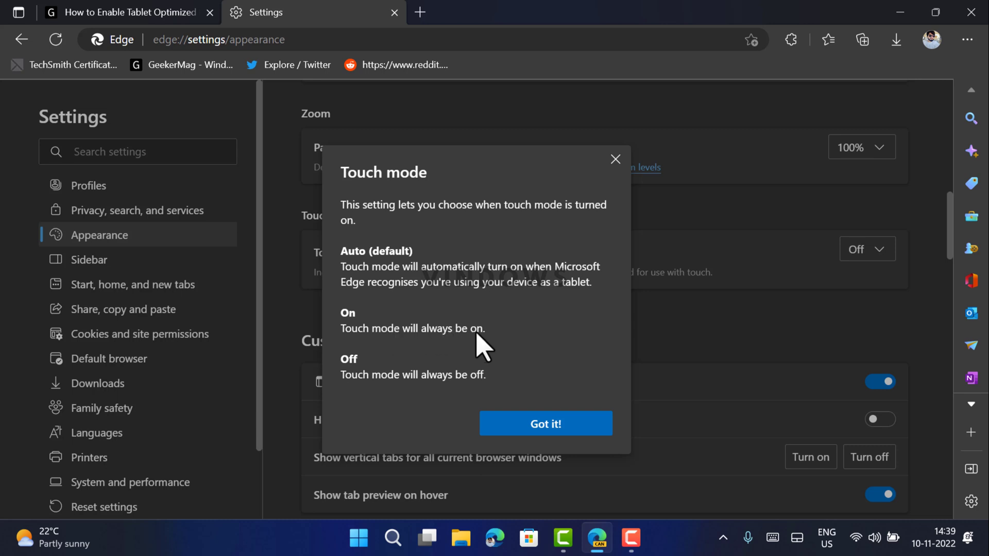
mouse_move(469, 388)
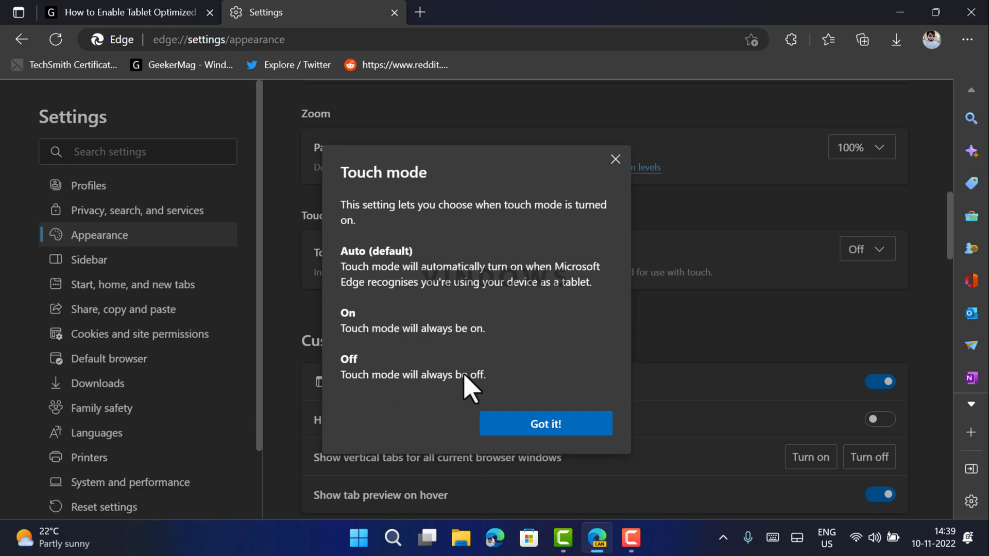
mouse_move(451, 314)
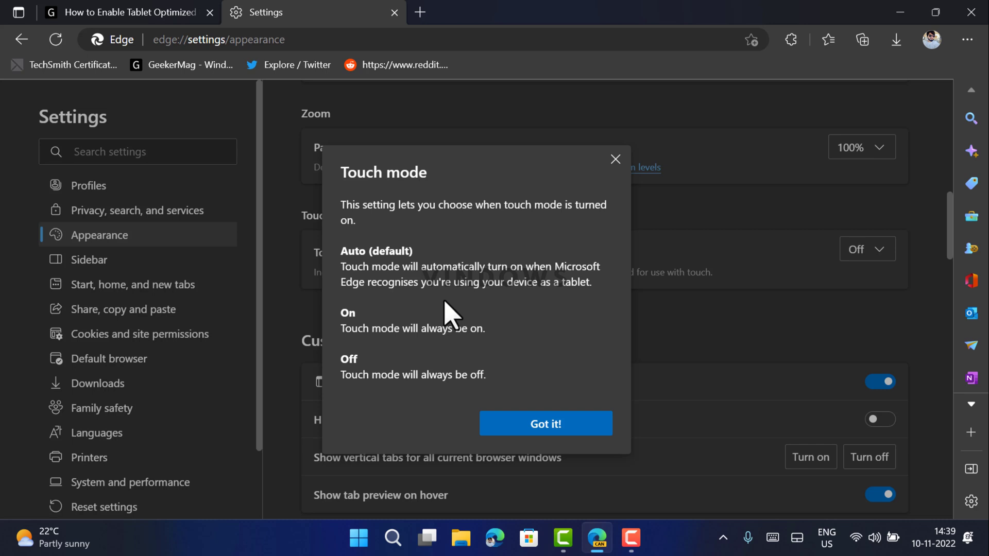
left_click(545, 423)
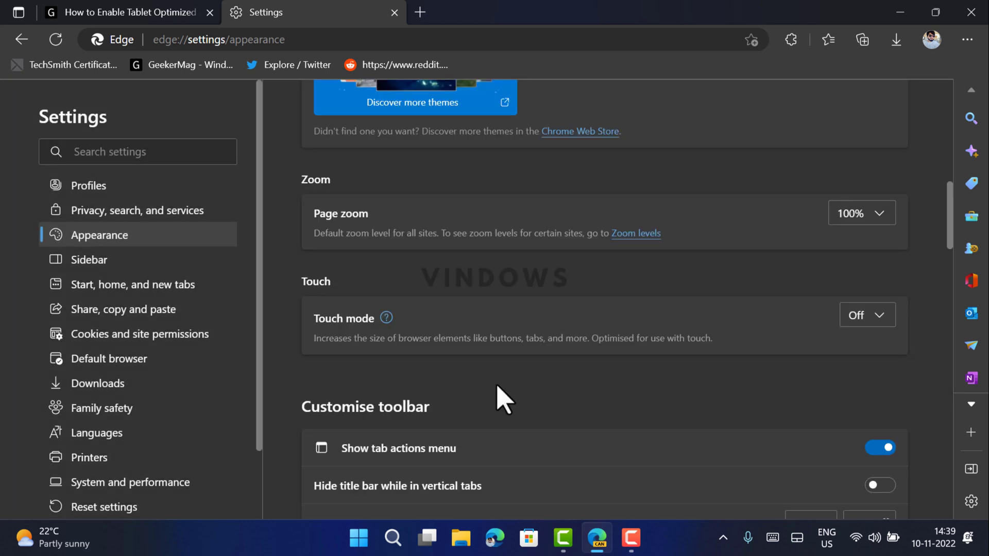